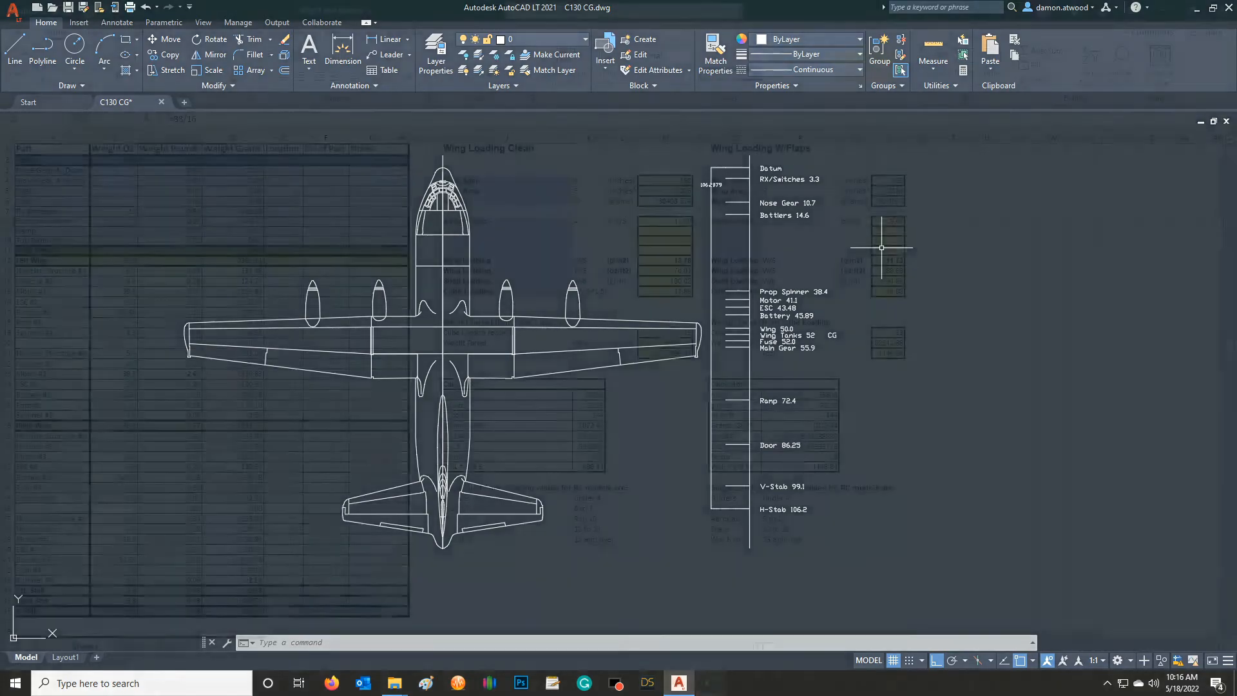
Switch from the C130 drawing to the Excel Weight and Balance workbook with wing loading calculations.
click(712, 683)
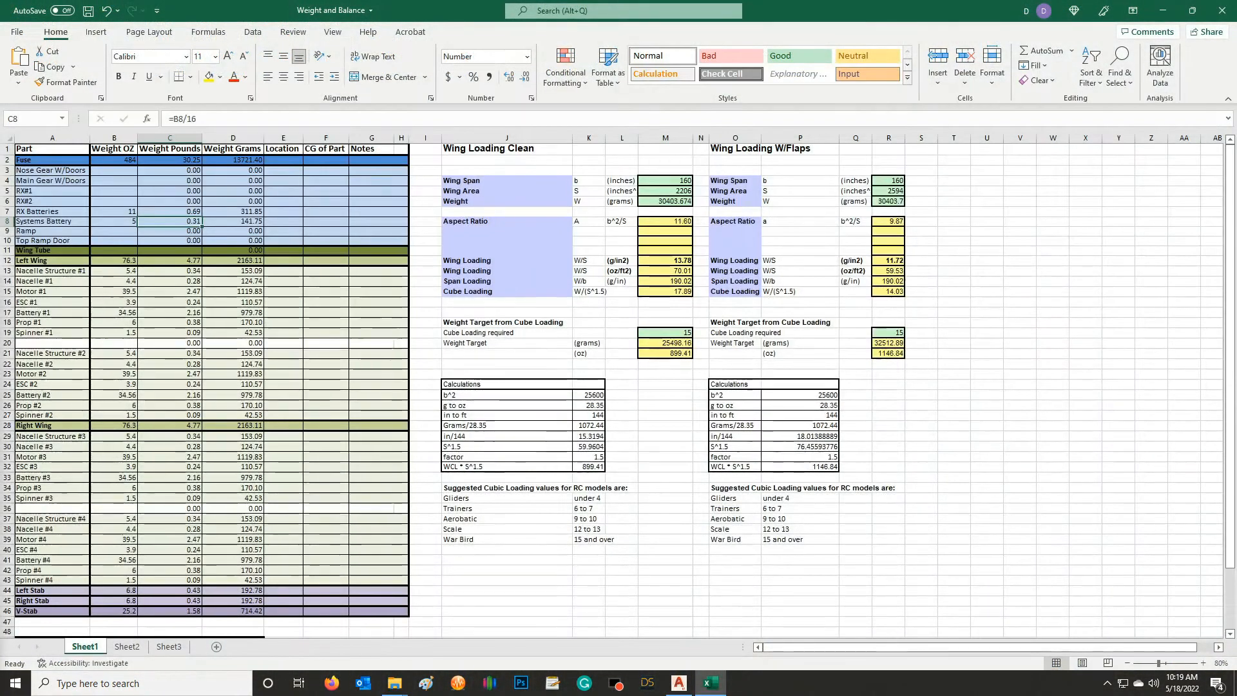